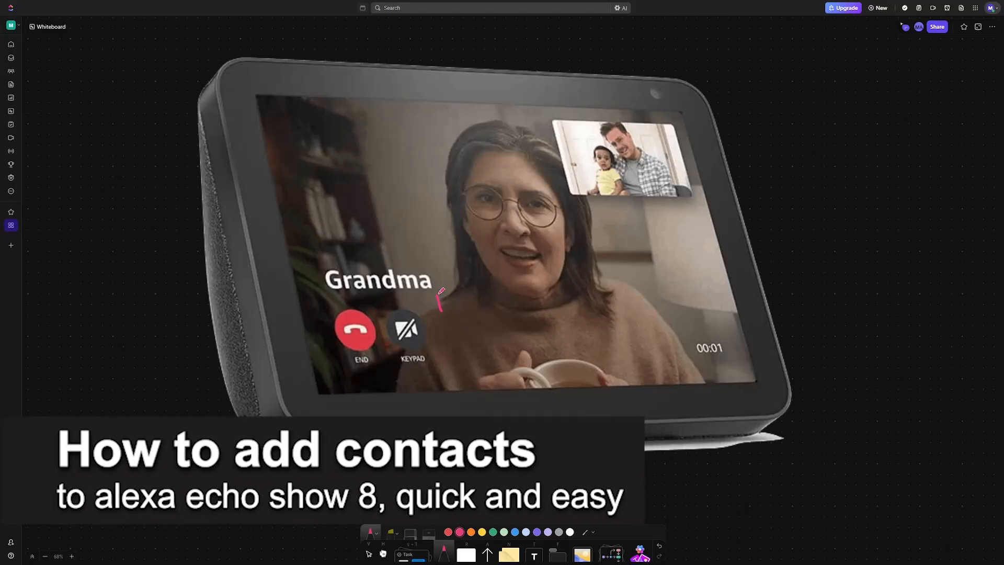
# Draw a pink arrow from the Grandma label and box the handwritten 'Contacts' note
pyautogui.moveTo(440, 295); pyautogui.dragTo(547, 326)
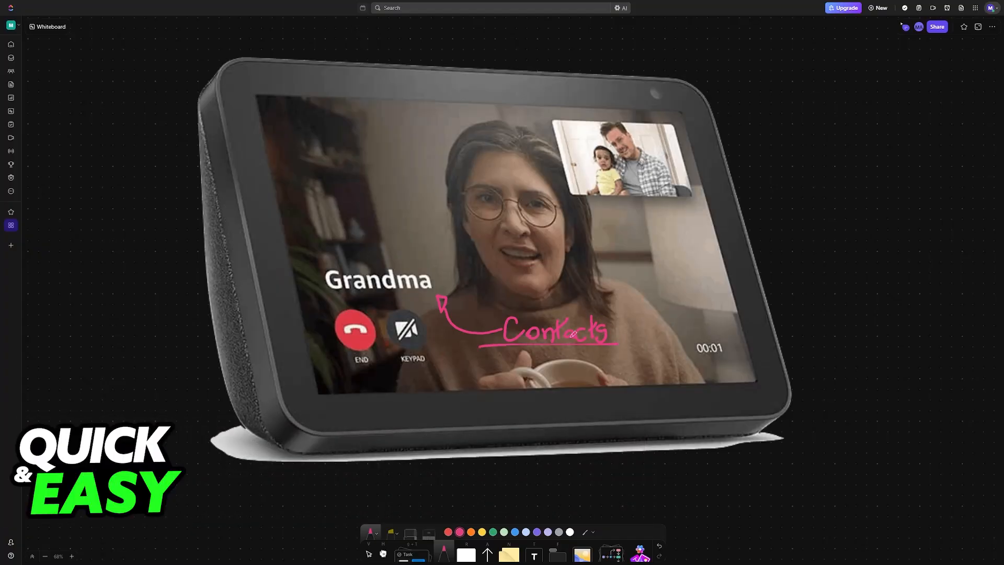
pyautogui.moveTo(522, 314)
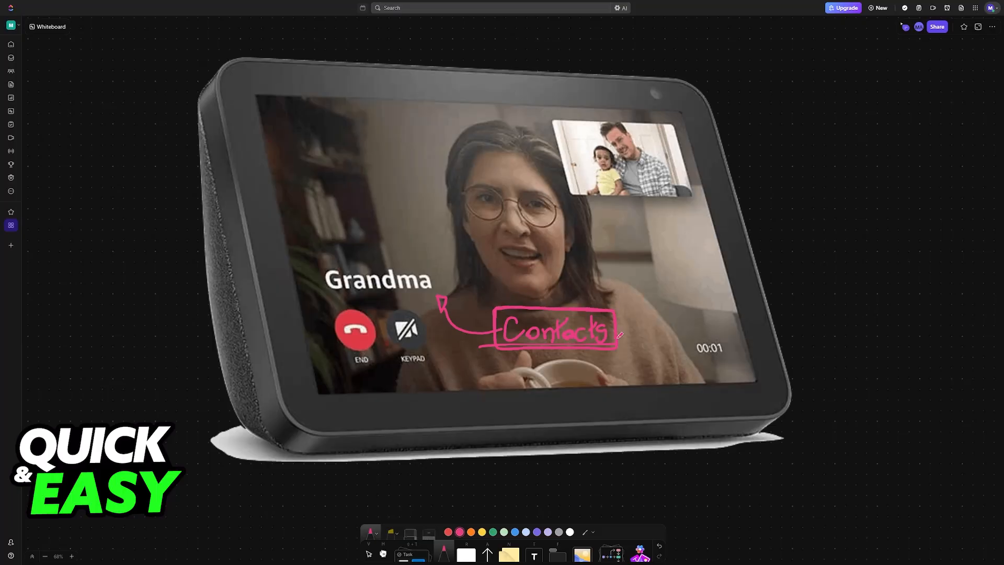
pyautogui.moveTo(657, 288); pyautogui.dragTo(640, 335)
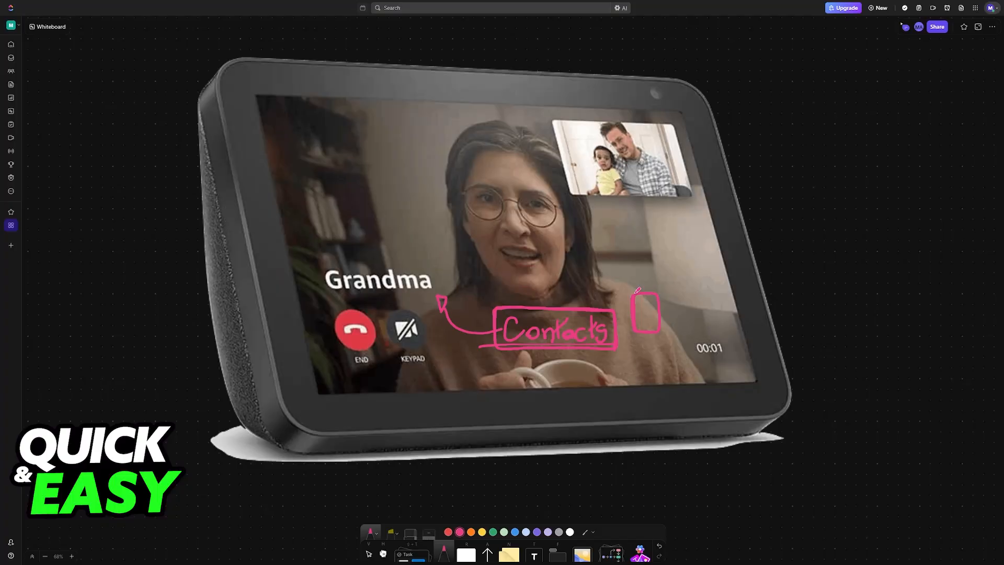
pyautogui.moveTo(665, 310); pyautogui.dragTo(679, 323)
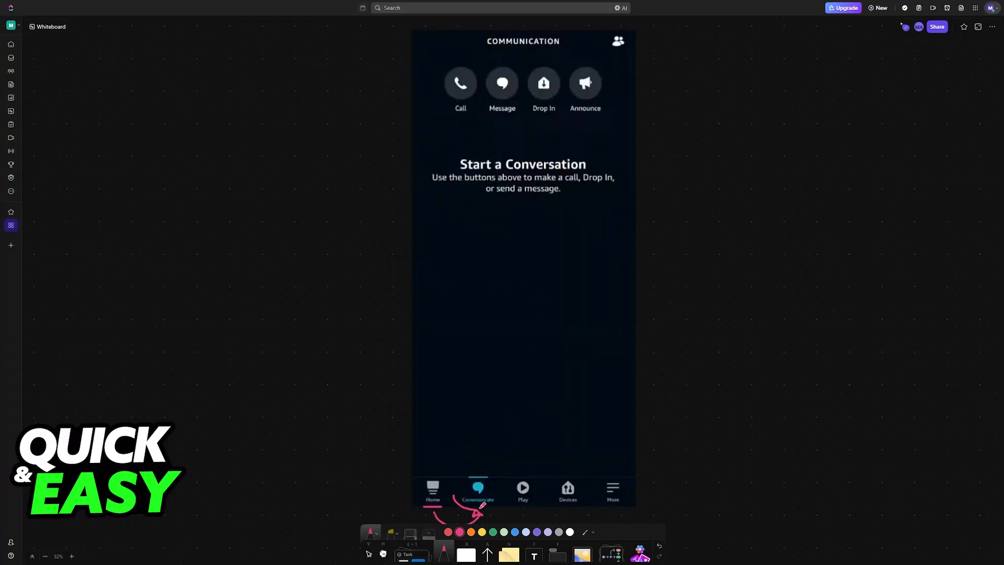
# Circle Communicate, underline the Call/Message/Drop In/Announce row and arrow Start a Conversation and the contacts icon
pyautogui.moveTo(462, 477); pyautogui.dragTo(493, 503)
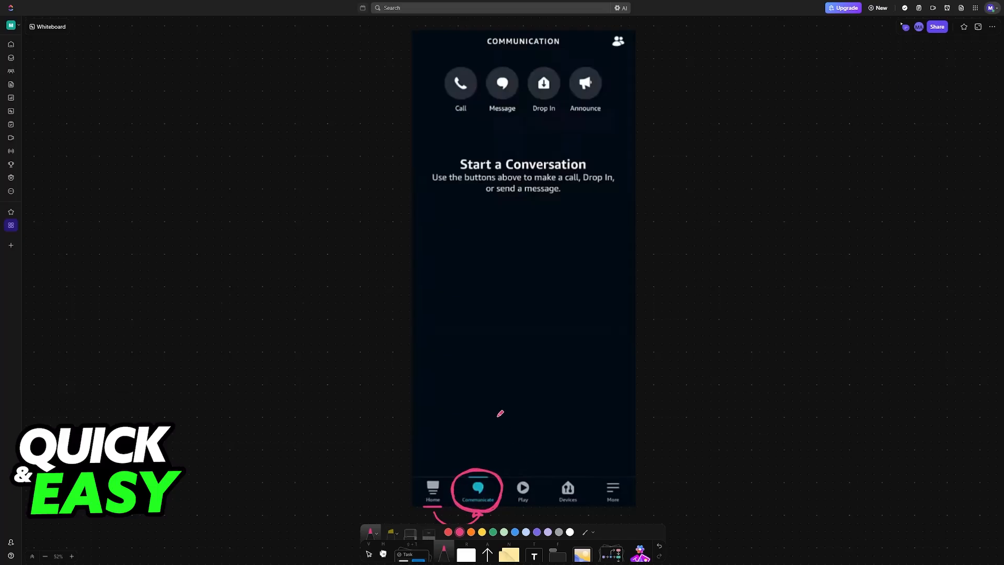
pyautogui.moveTo(434, 120); pyautogui.dragTo(634, 117)
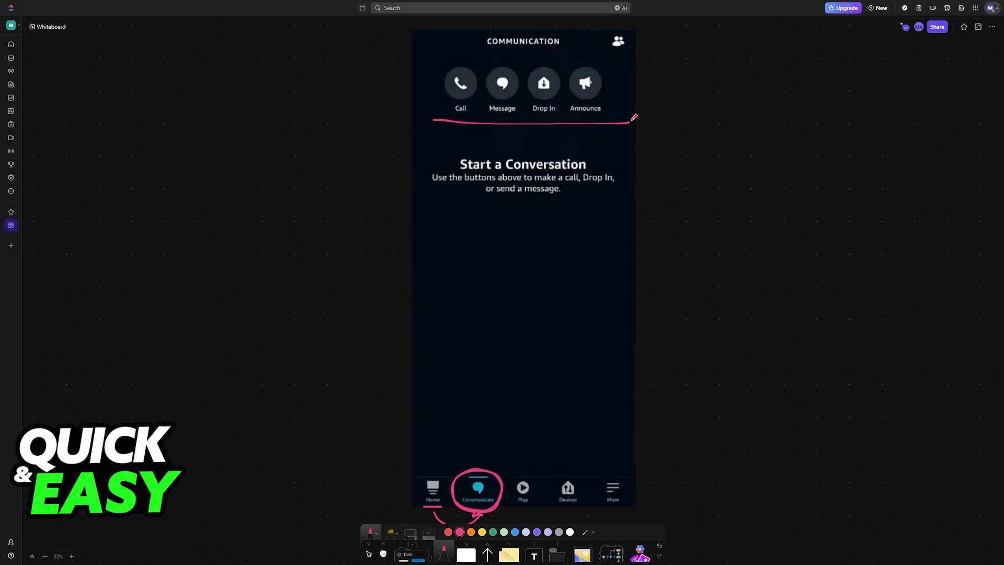
pyautogui.moveTo(634, 117); pyautogui.dragTo(602, 151)
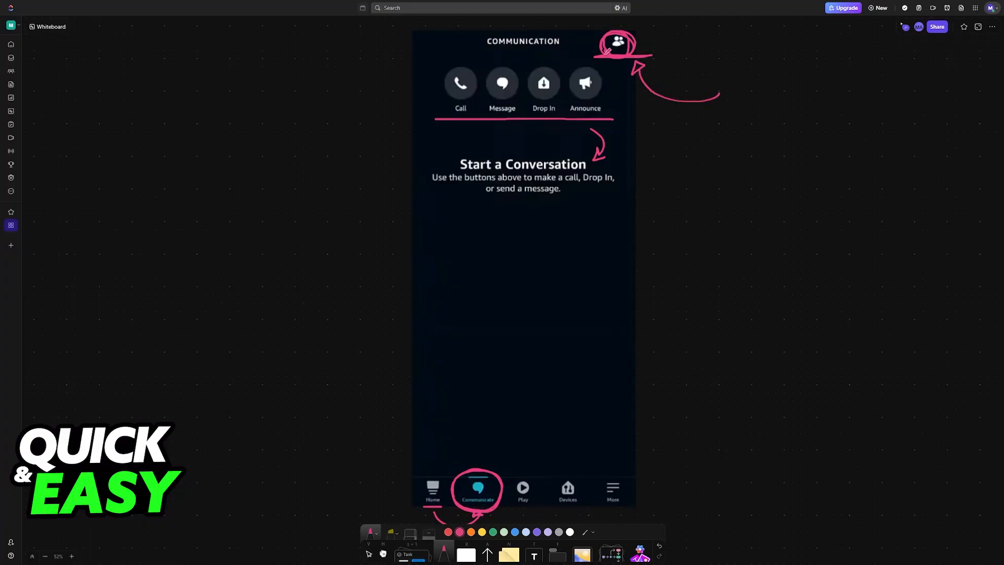
pyautogui.click(617, 41)
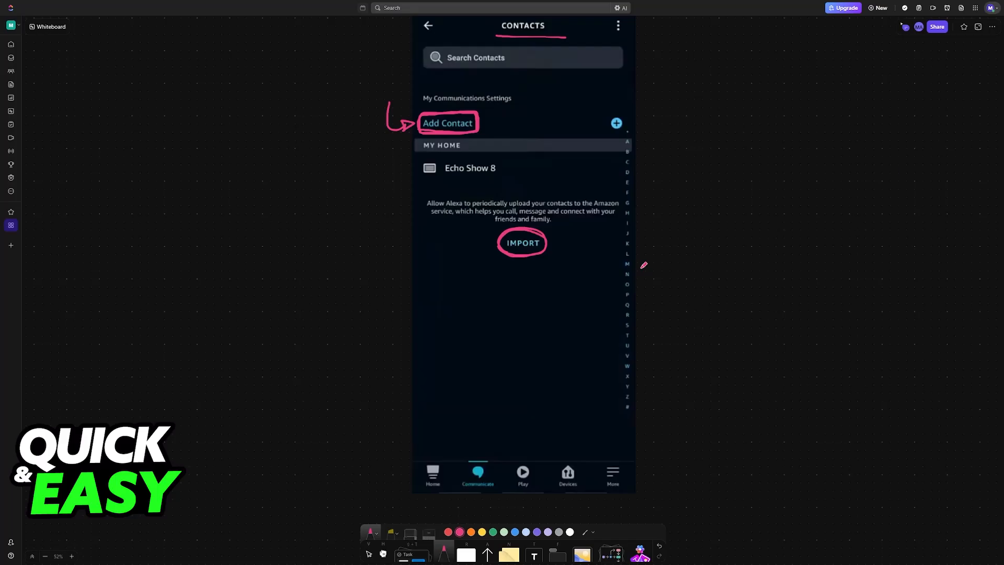
# Bring up the Contacts screenshot showing CONTACTS underlined, Add Contact boxed and IMPORT circled
pyautogui.click(521, 242)
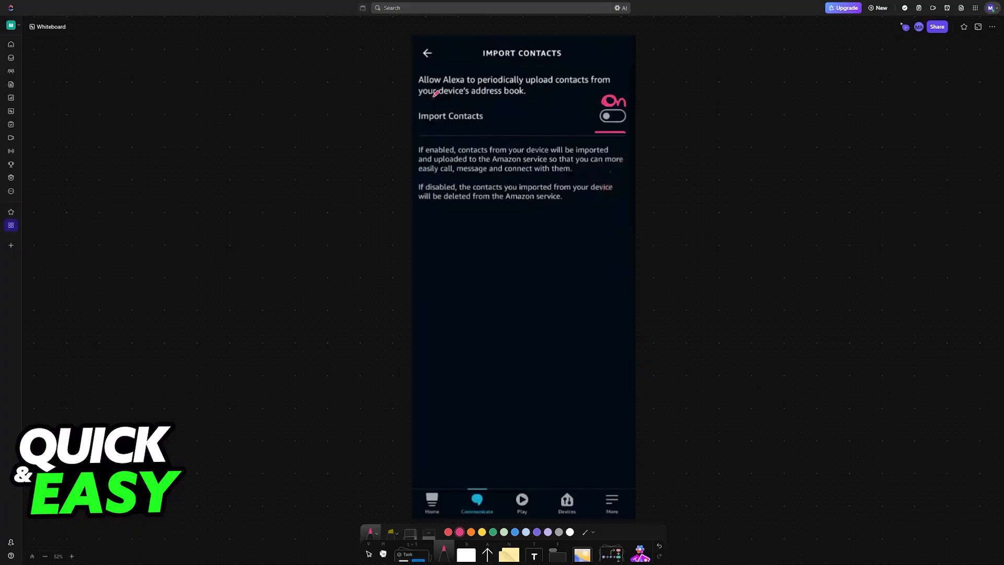
# Bracket the contact-upload sentence and underline both paragraphs on enabling and disabling import
pyautogui.moveTo(415, 73); pyautogui.dragTo(415, 103)
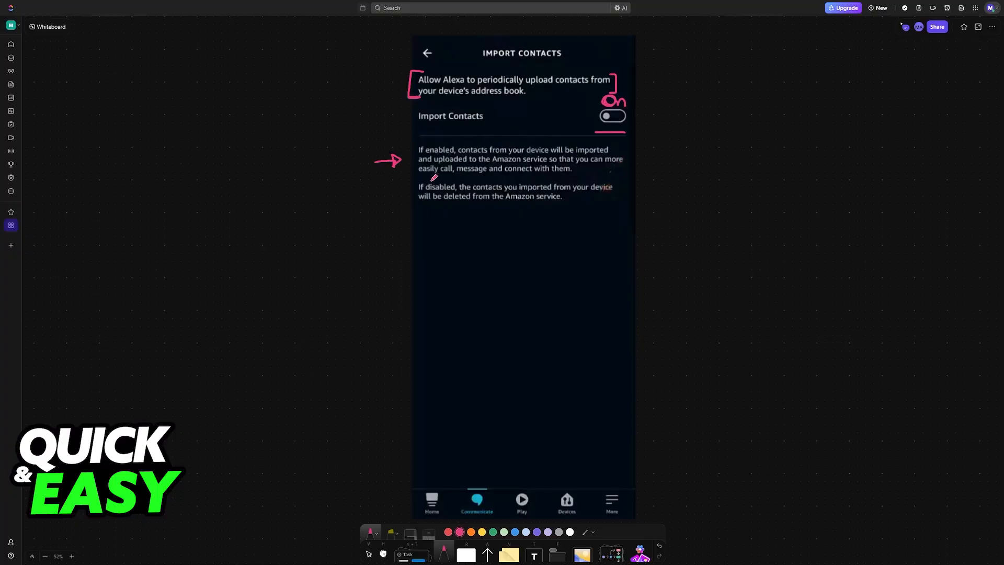
pyautogui.moveTo(413, 178); pyautogui.dragTo(636, 173)
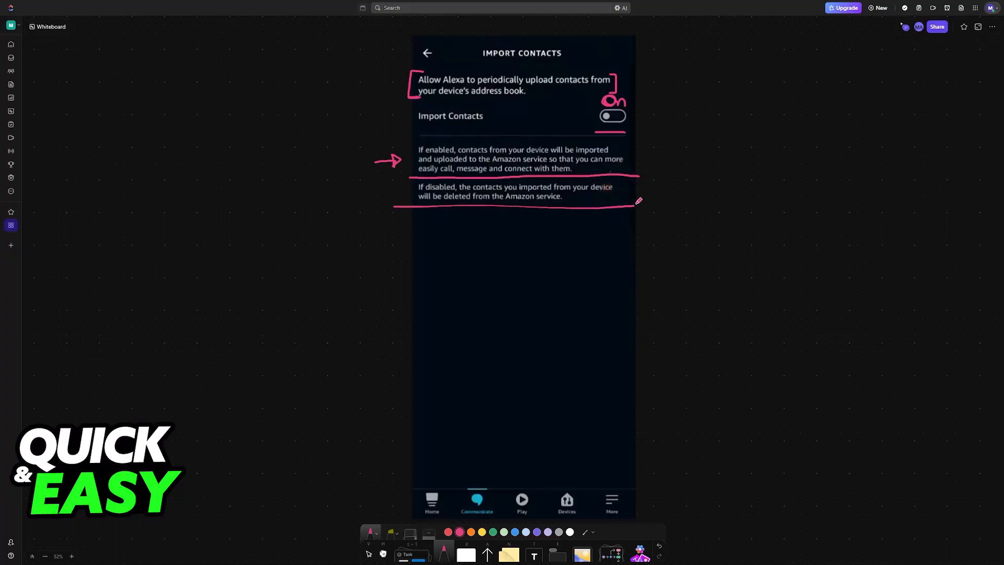
pyautogui.scroll(-3)
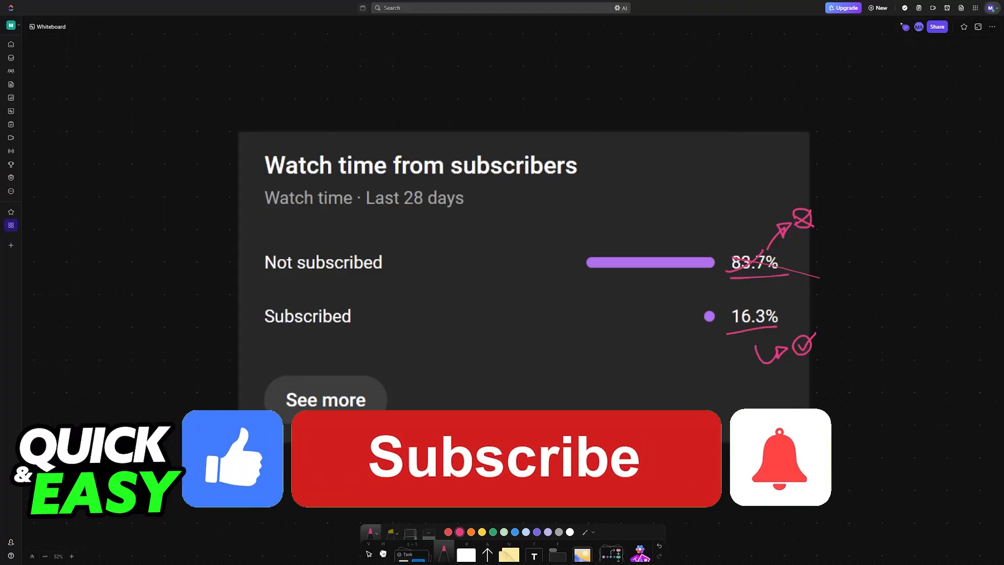
# Select the Subscribe banner and bell, switching it to Subscribed! with the bell ringing
pyautogui.click(504, 457)
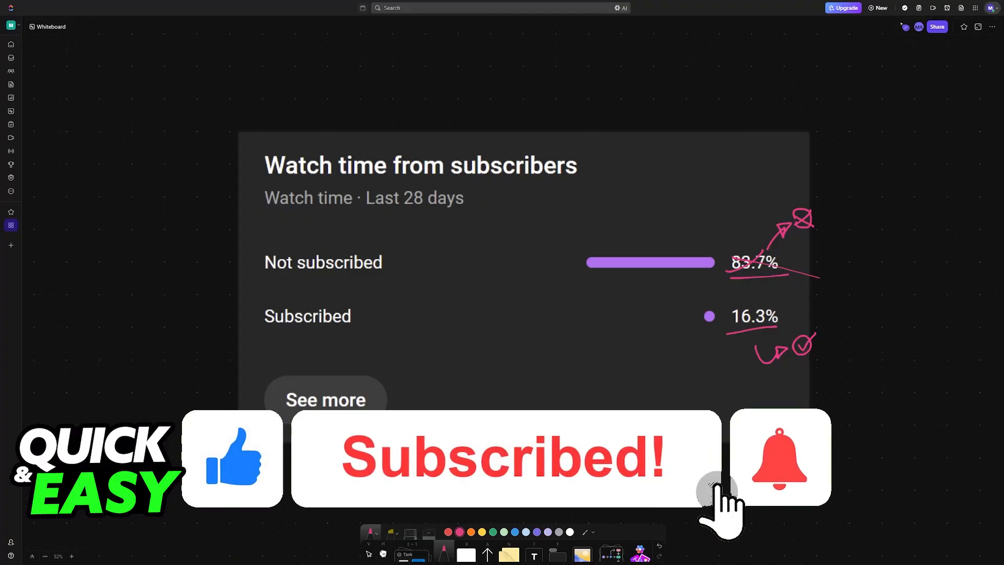
pyautogui.click(780, 457)
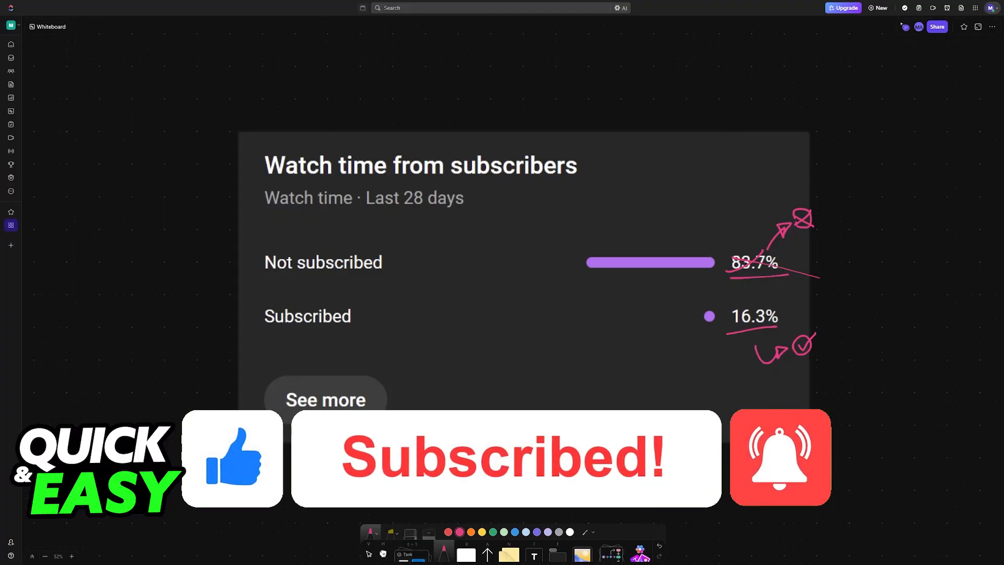